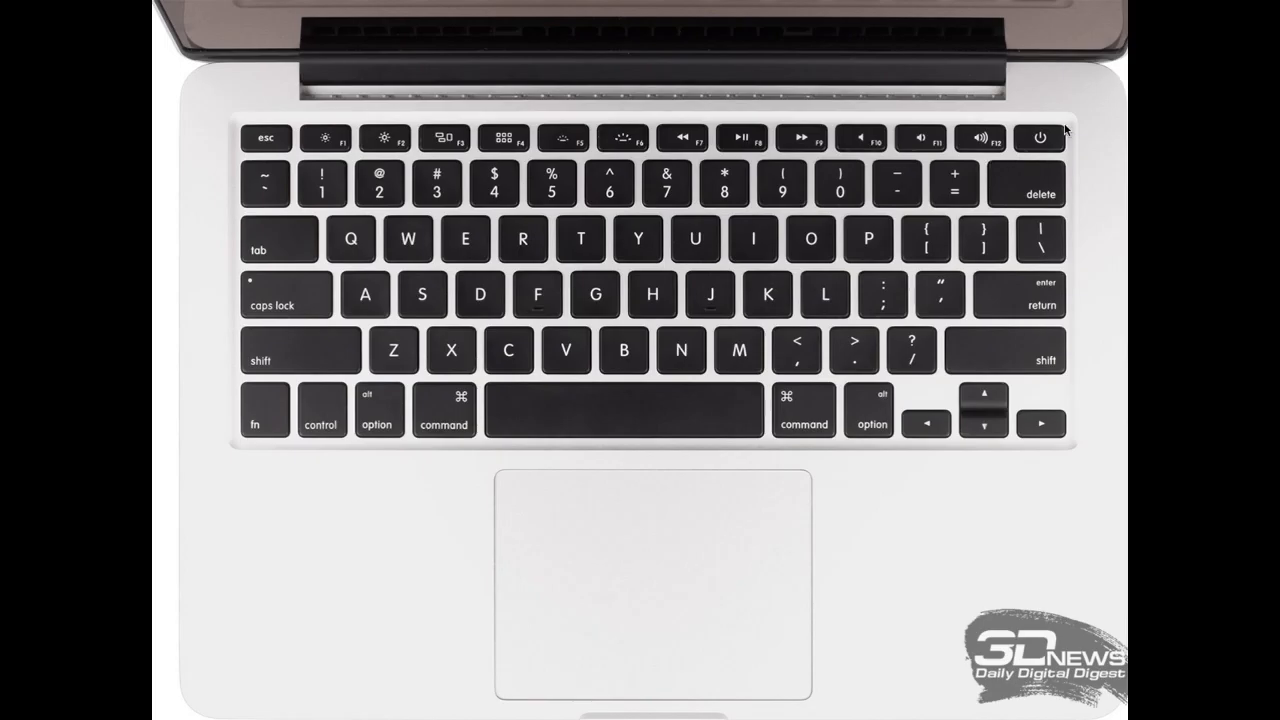
pyautogui.moveTo(1069, 117)
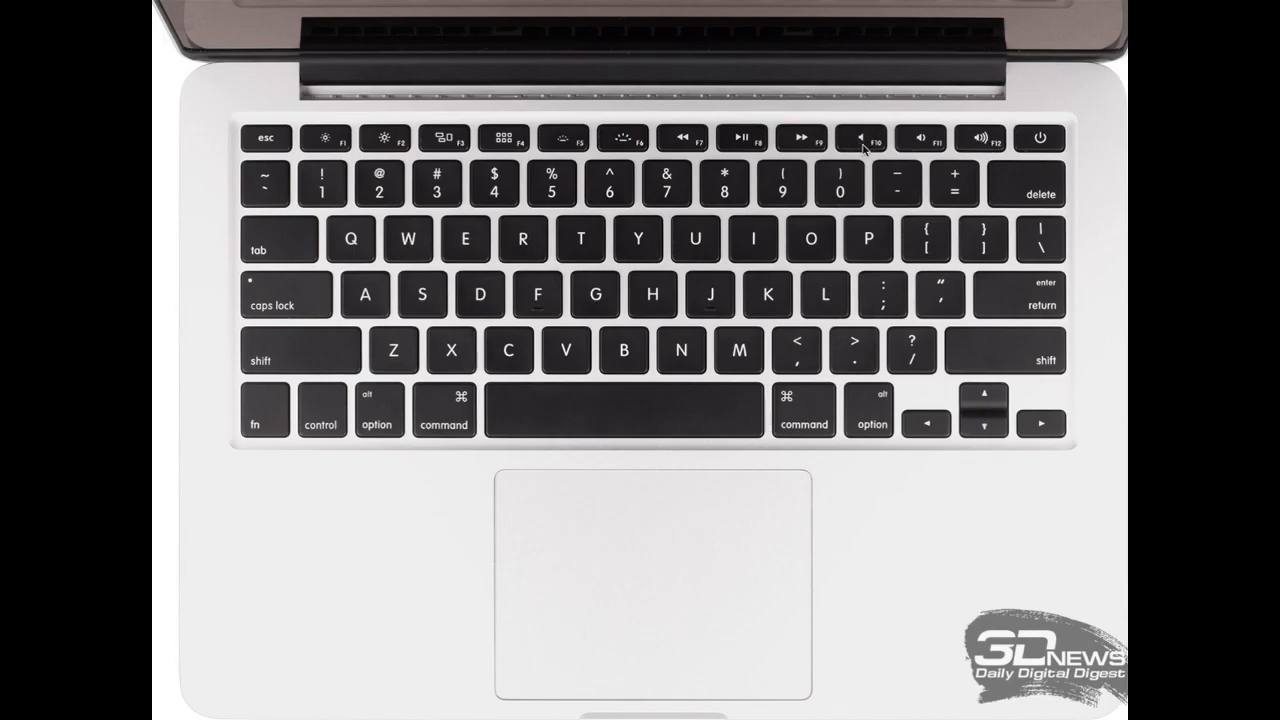
pyautogui.moveTo(938, 148)
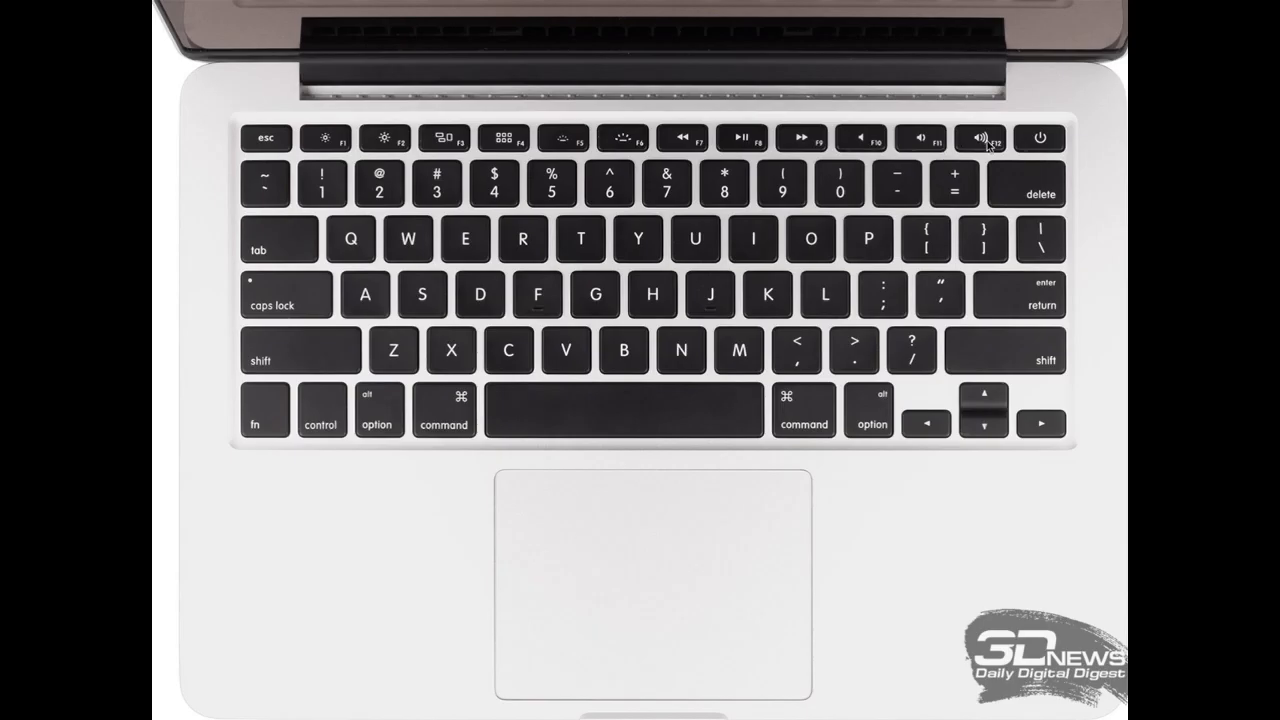
pyautogui.moveTo(885, 143)
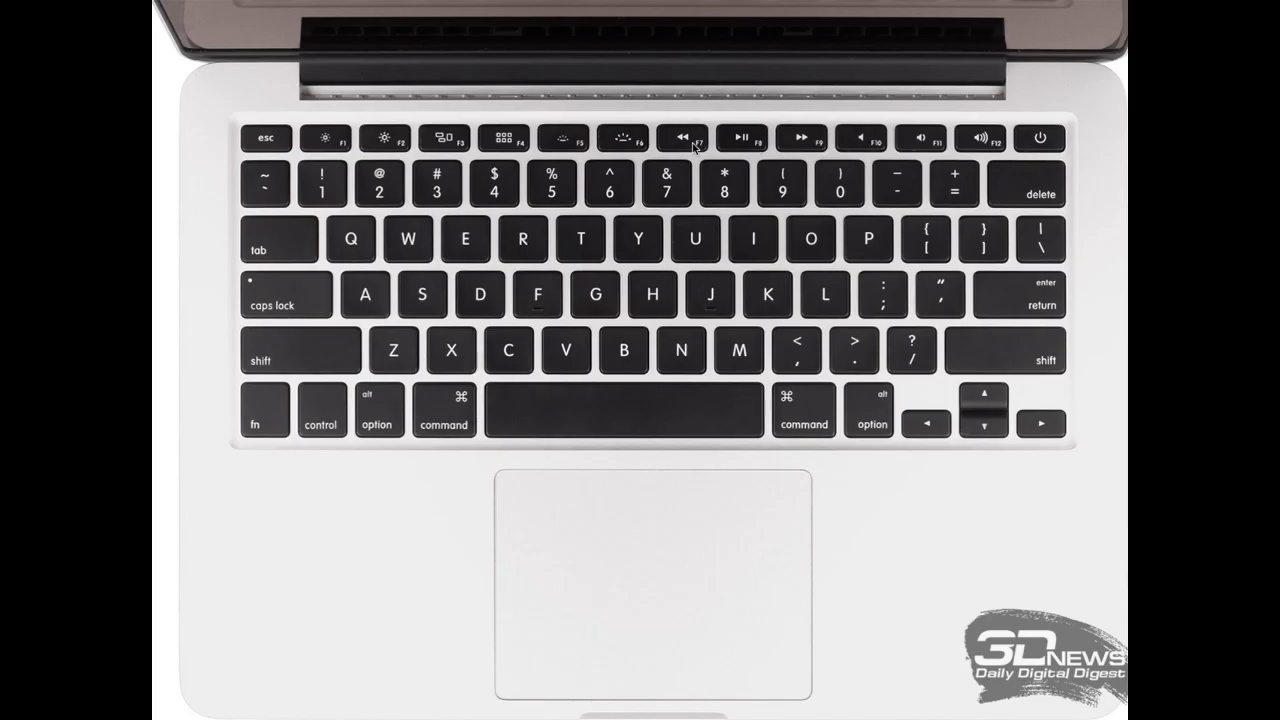
pyautogui.moveTo(787, 143)
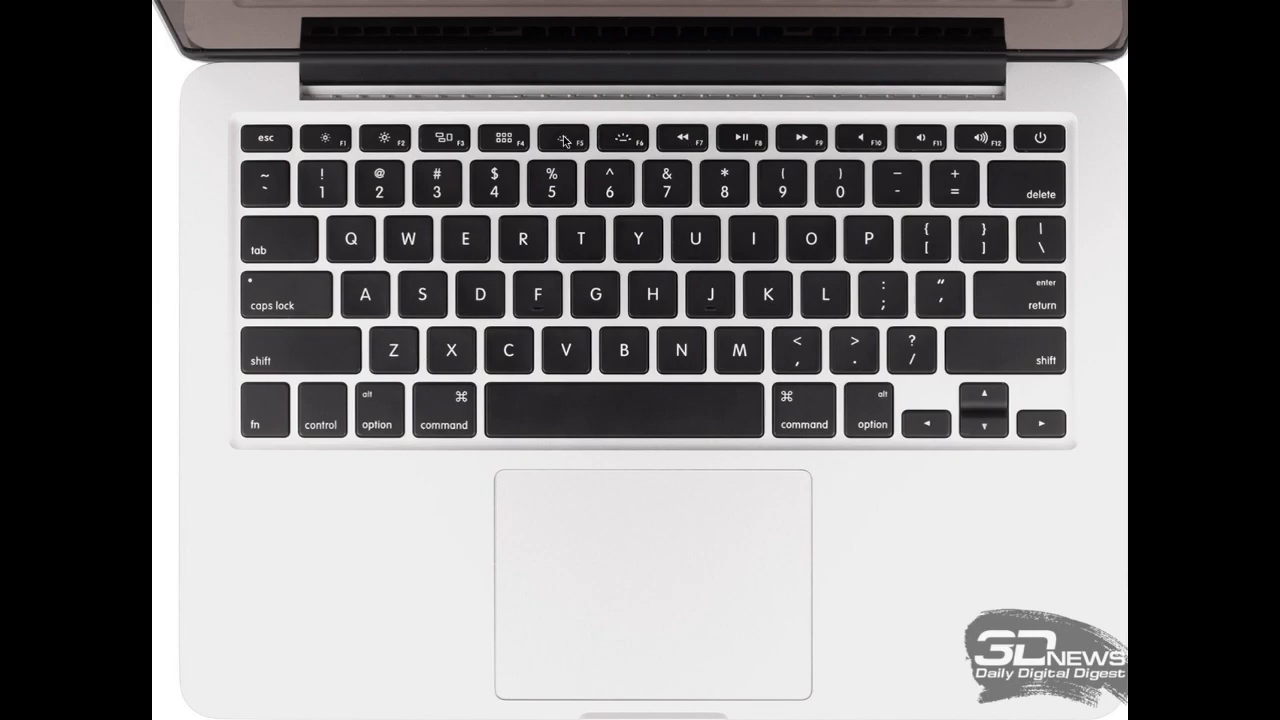
pyautogui.moveTo(632, 165)
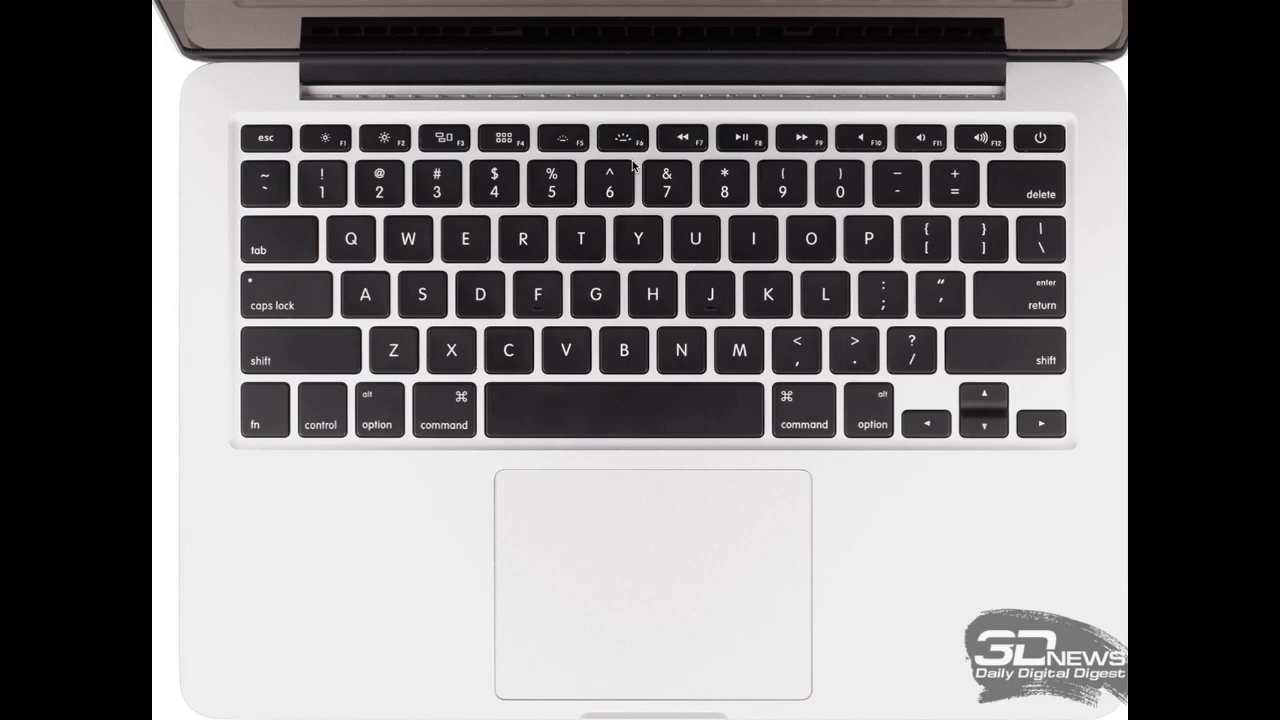
pyautogui.moveTo(615, 142)
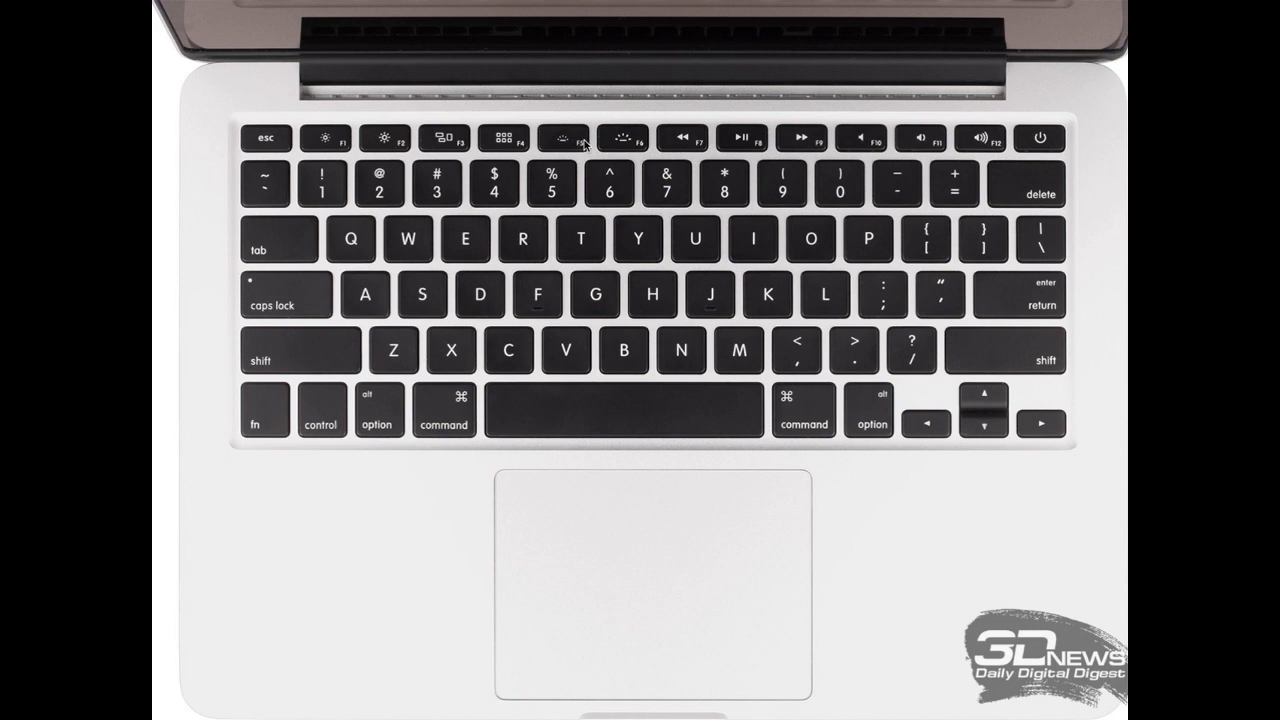
pyautogui.moveTo(635, 145)
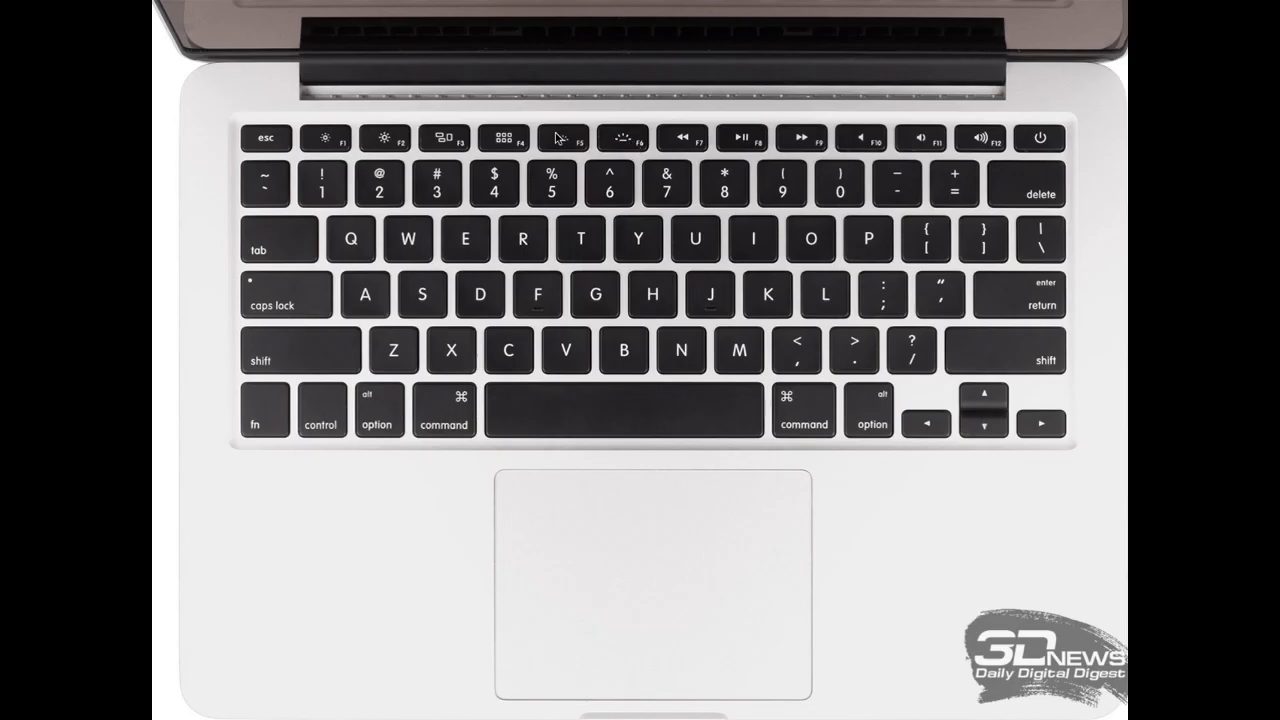
pyautogui.moveTo(575, 133)
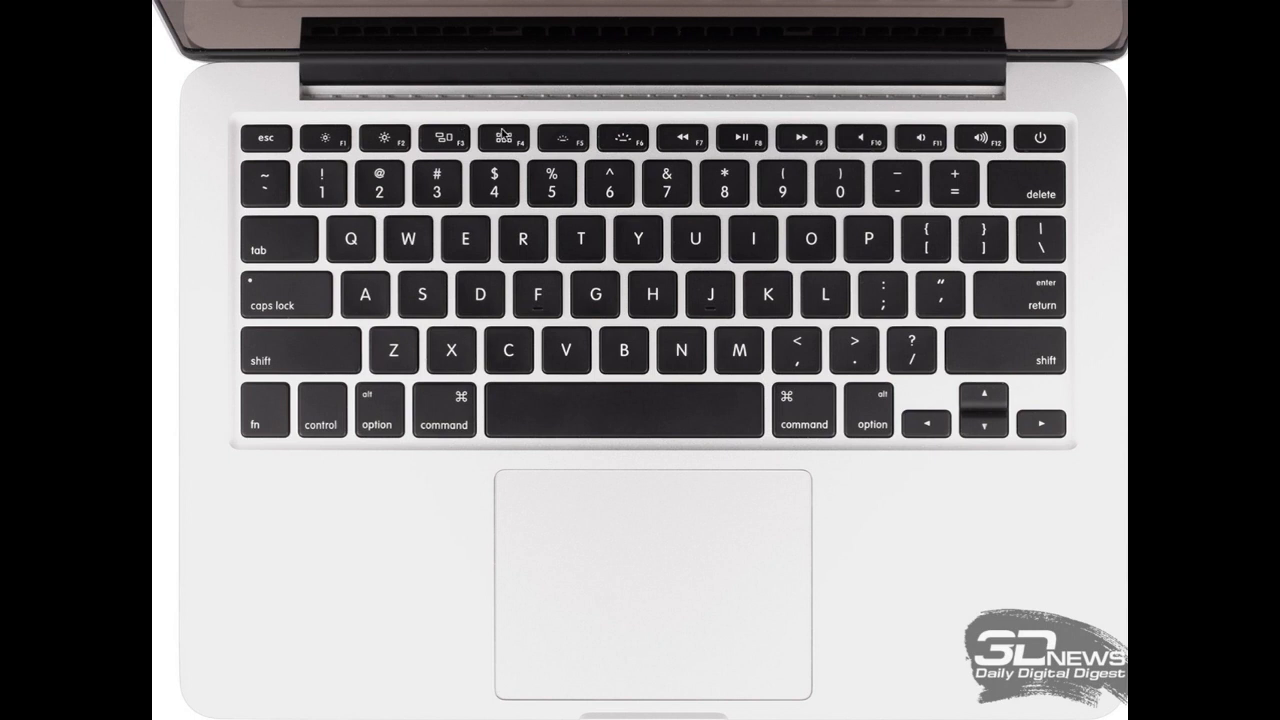
pyautogui.moveTo(322, 140)
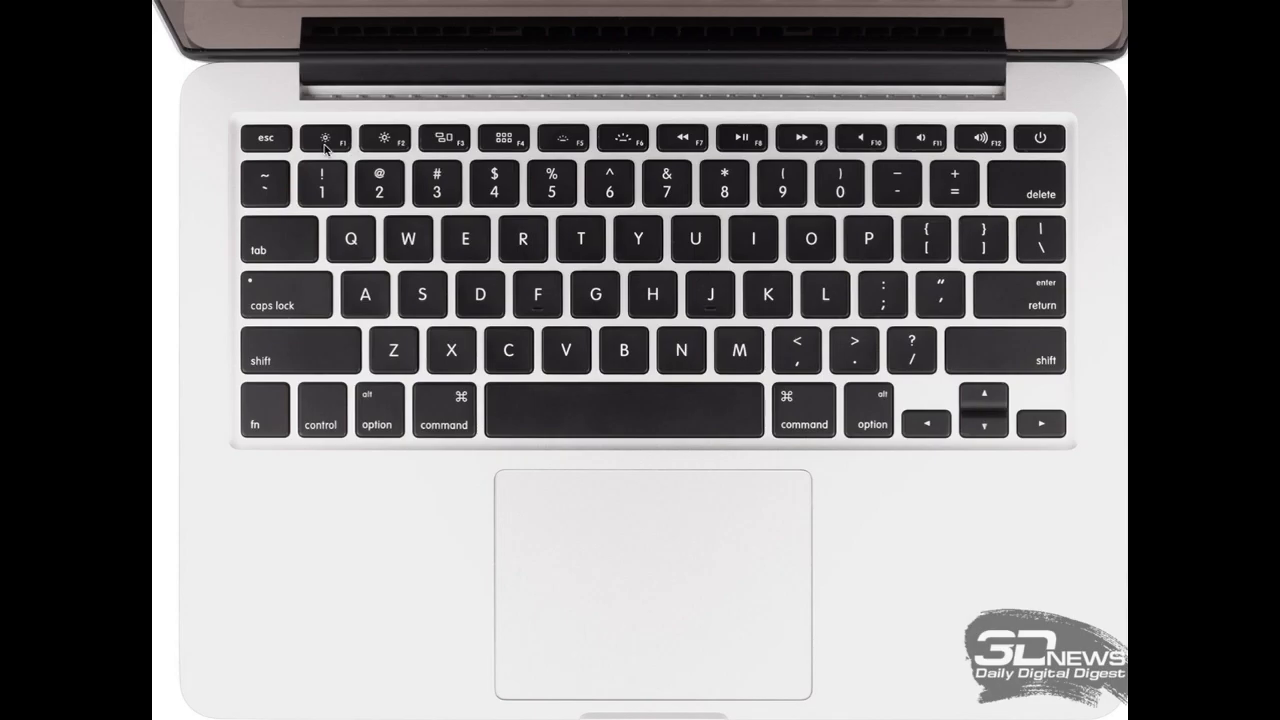
pyautogui.moveTo(402, 148)
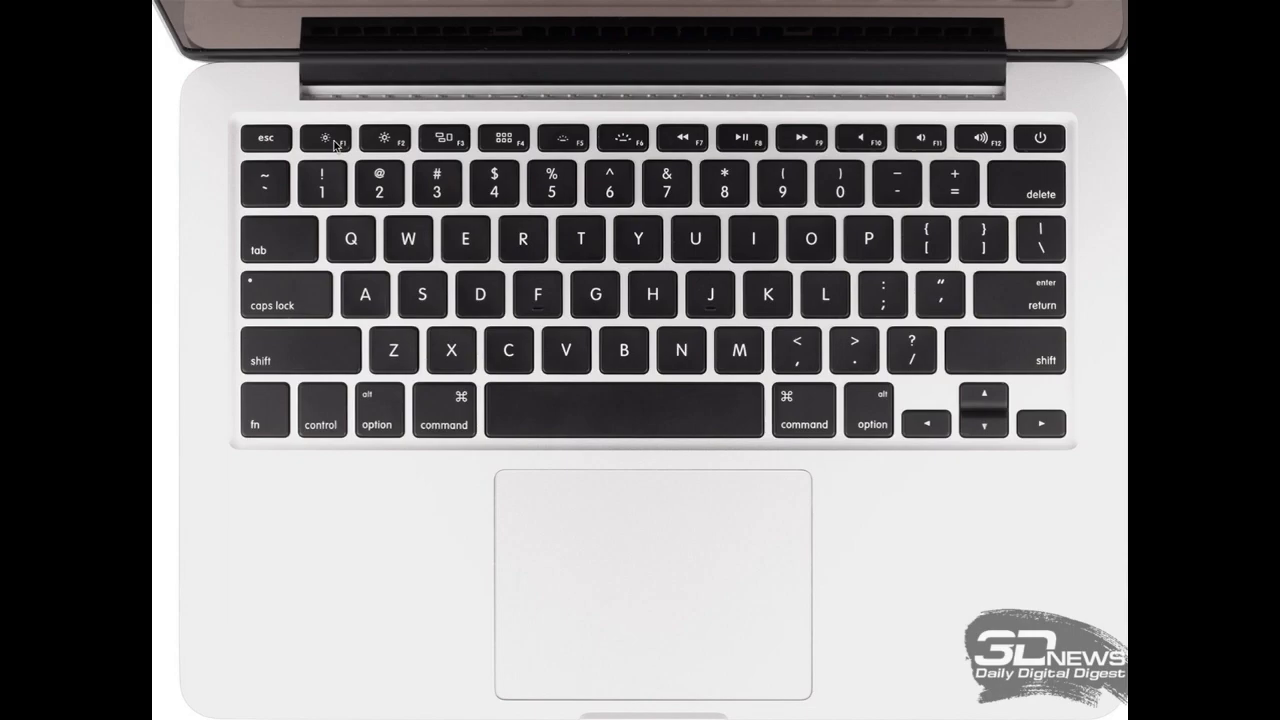
pyautogui.moveTo(357, 168)
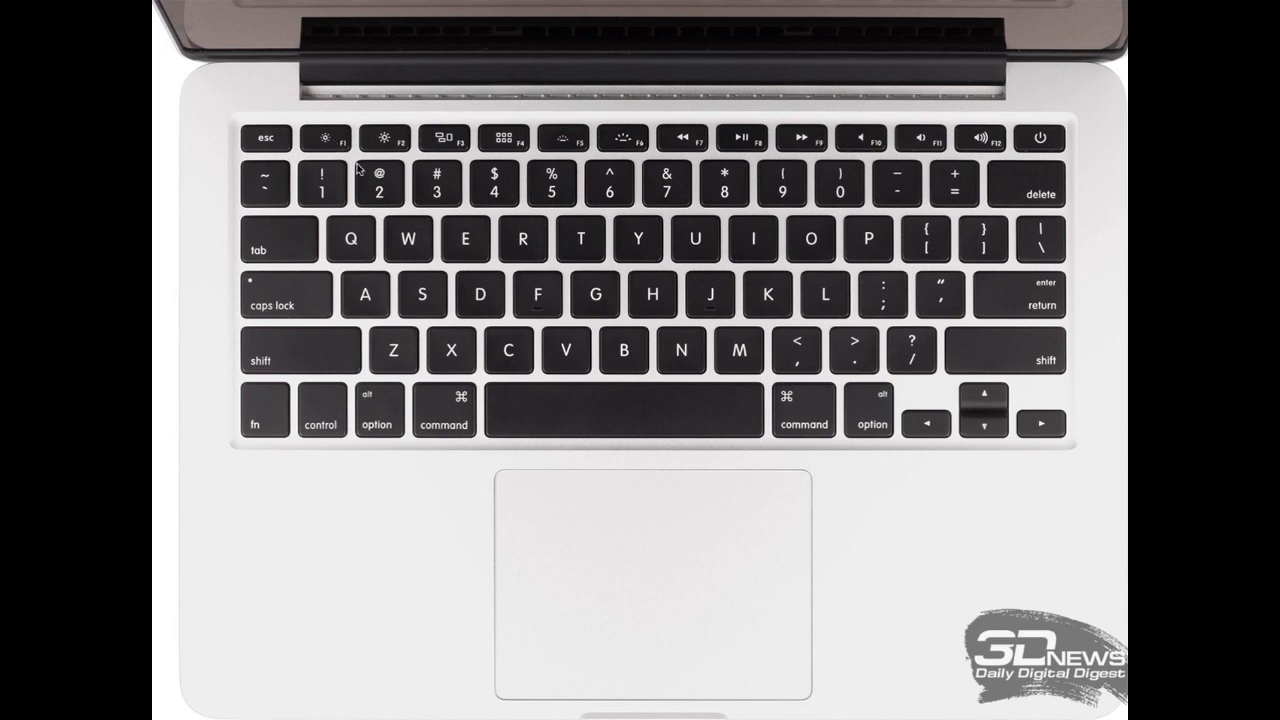
pyautogui.moveTo(1007, 172)
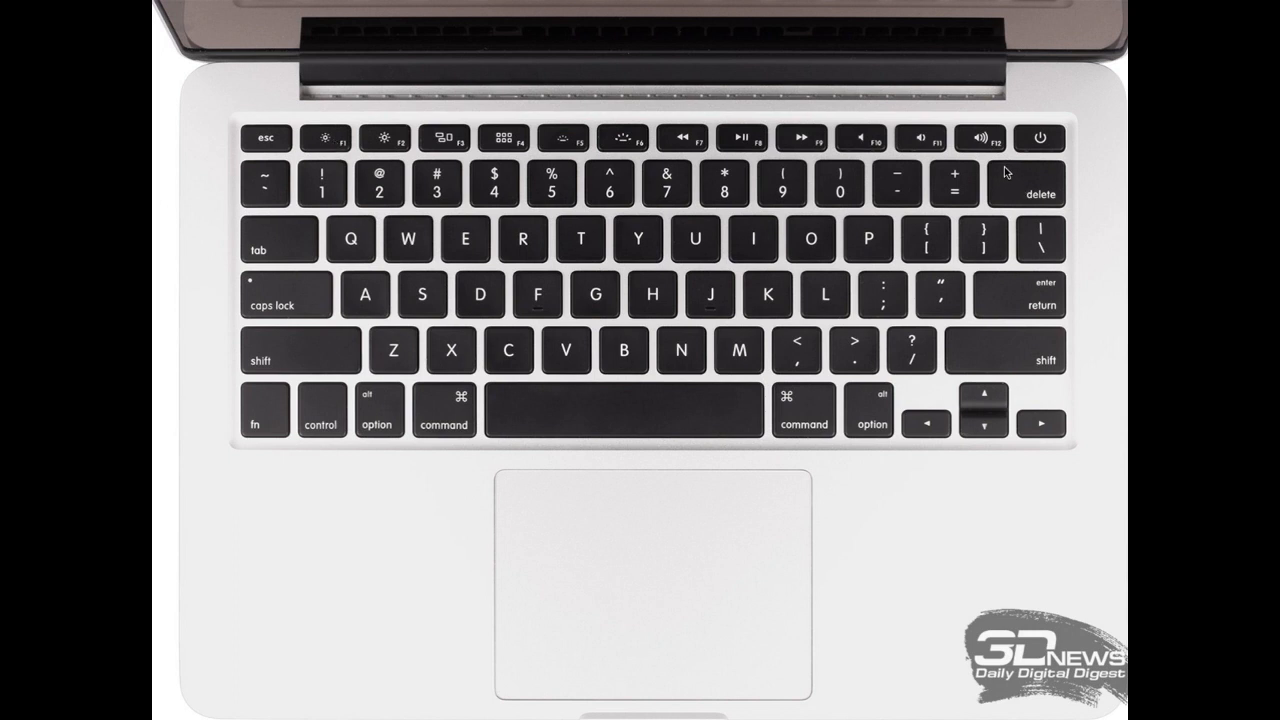
pyautogui.moveTo(1058, 183)
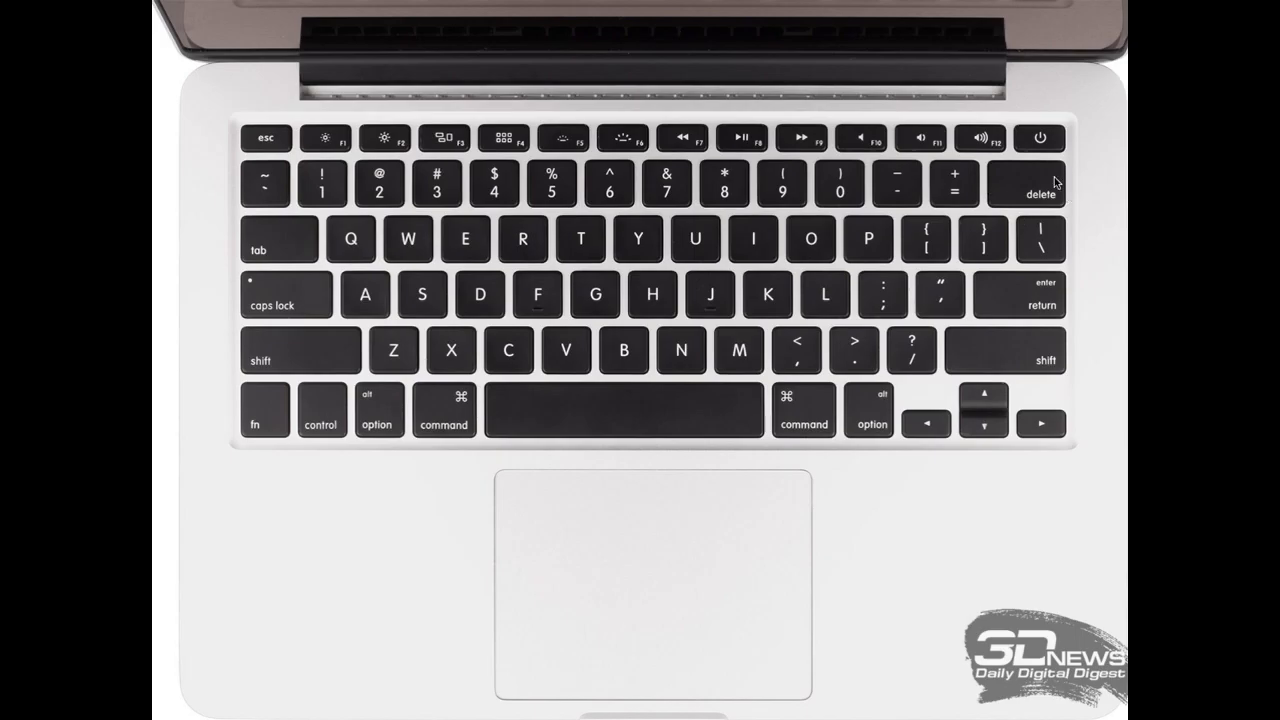
pyautogui.moveTo(1088, 190)
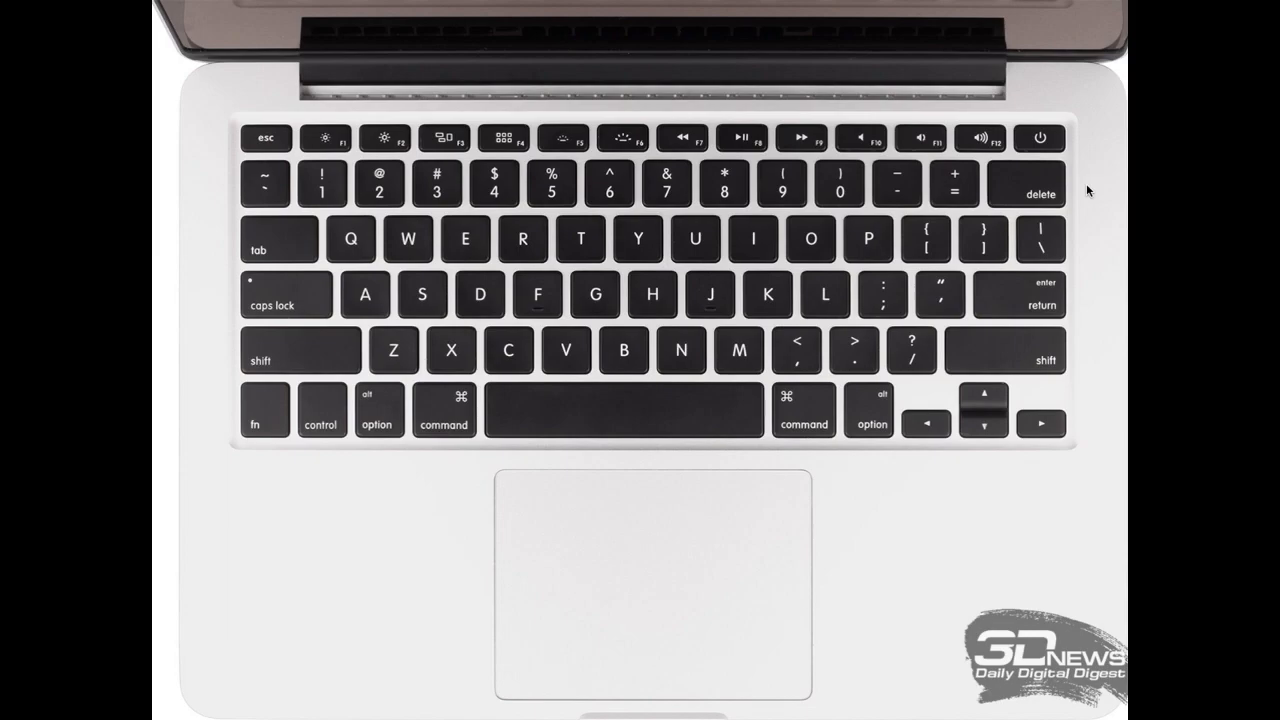
pyautogui.moveTo(1035, 185)
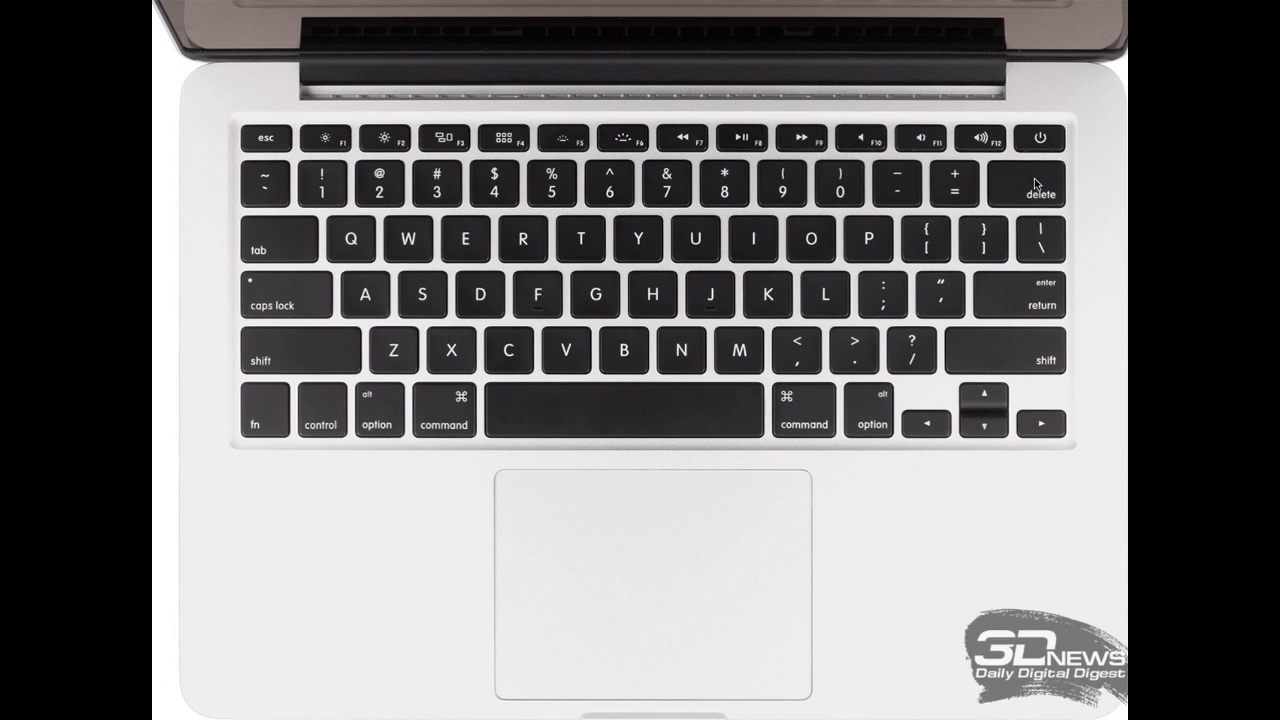
pyautogui.moveTo(267, 406)
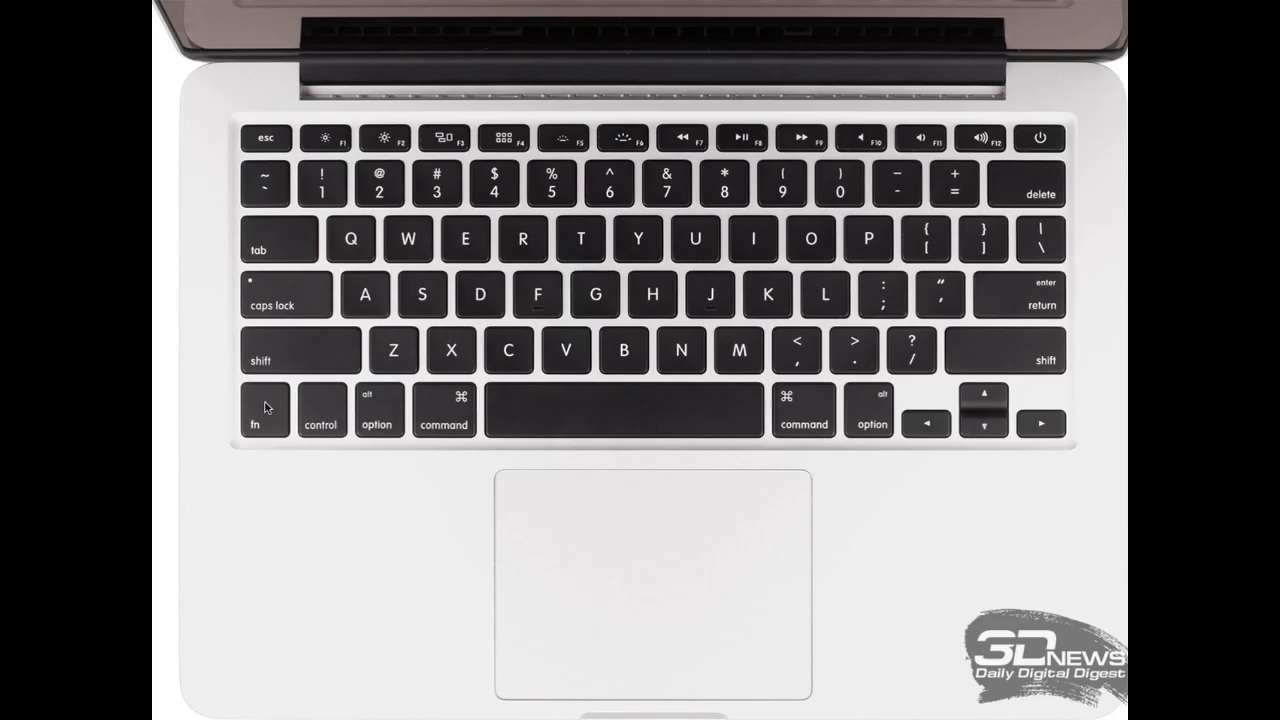
pyautogui.moveTo(262, 443)
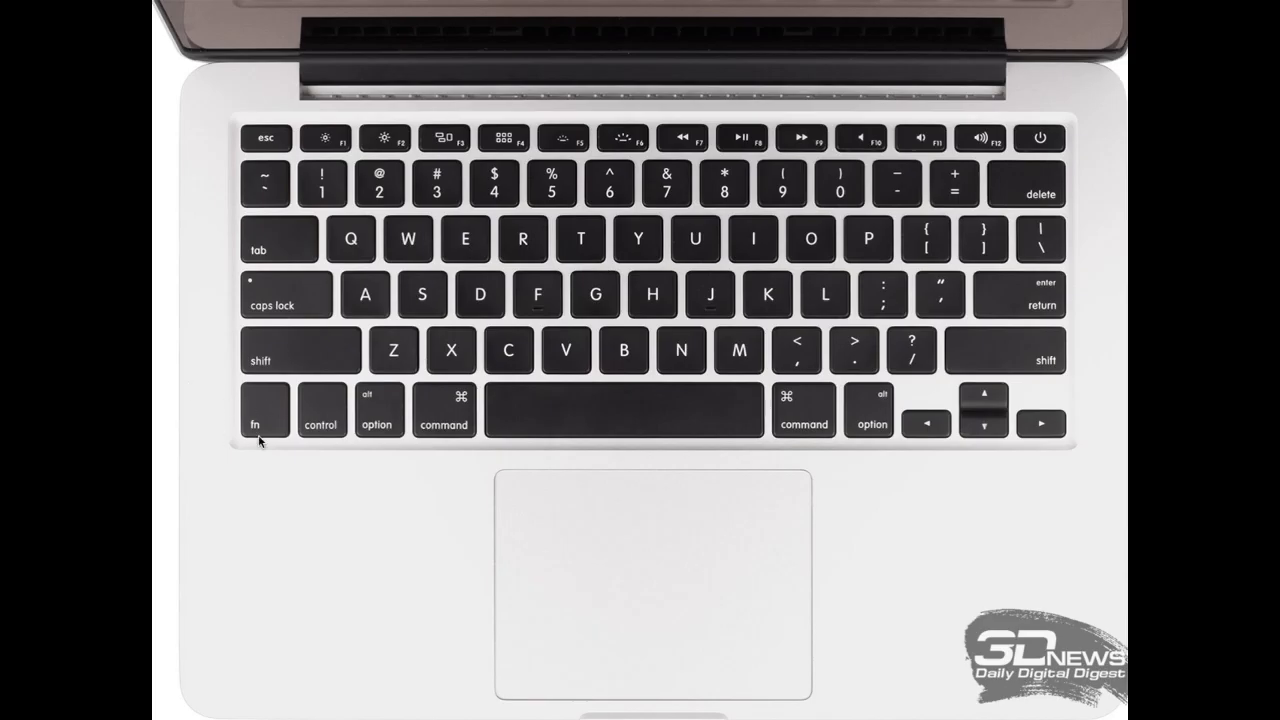
pyautogui.moveTo(1037, 190)
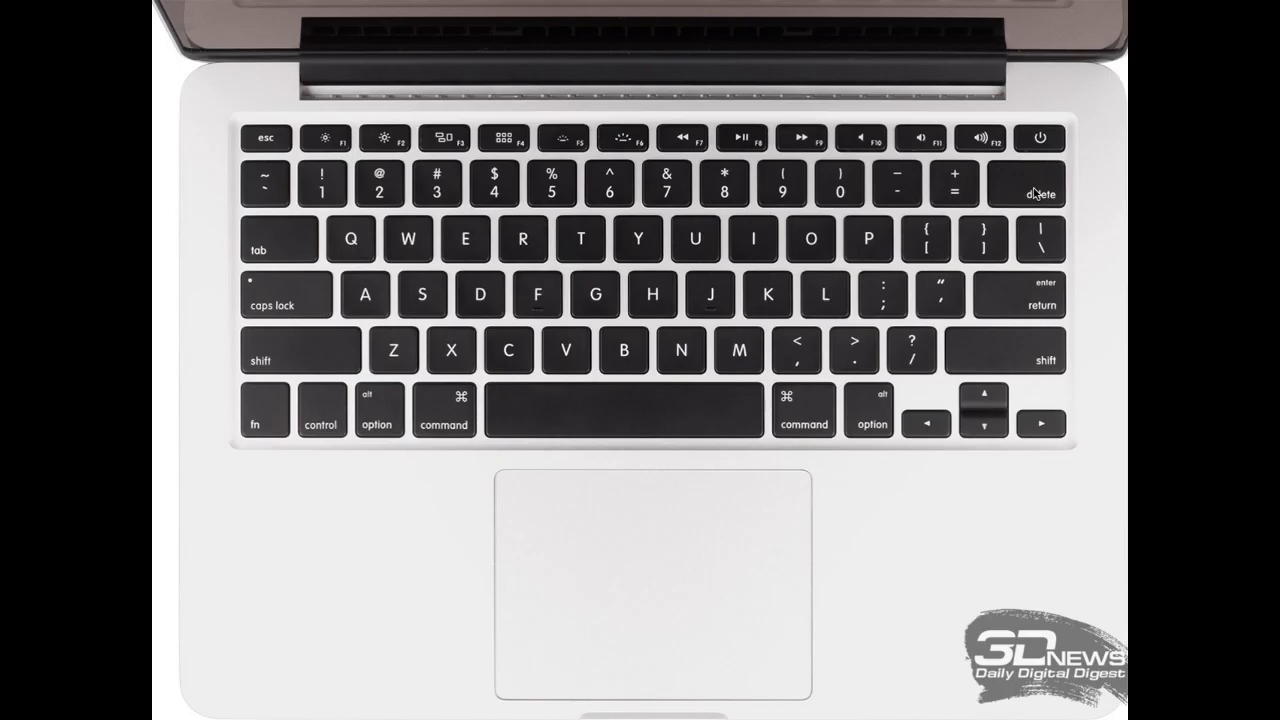
pyautogui.moveTo(889, 348)
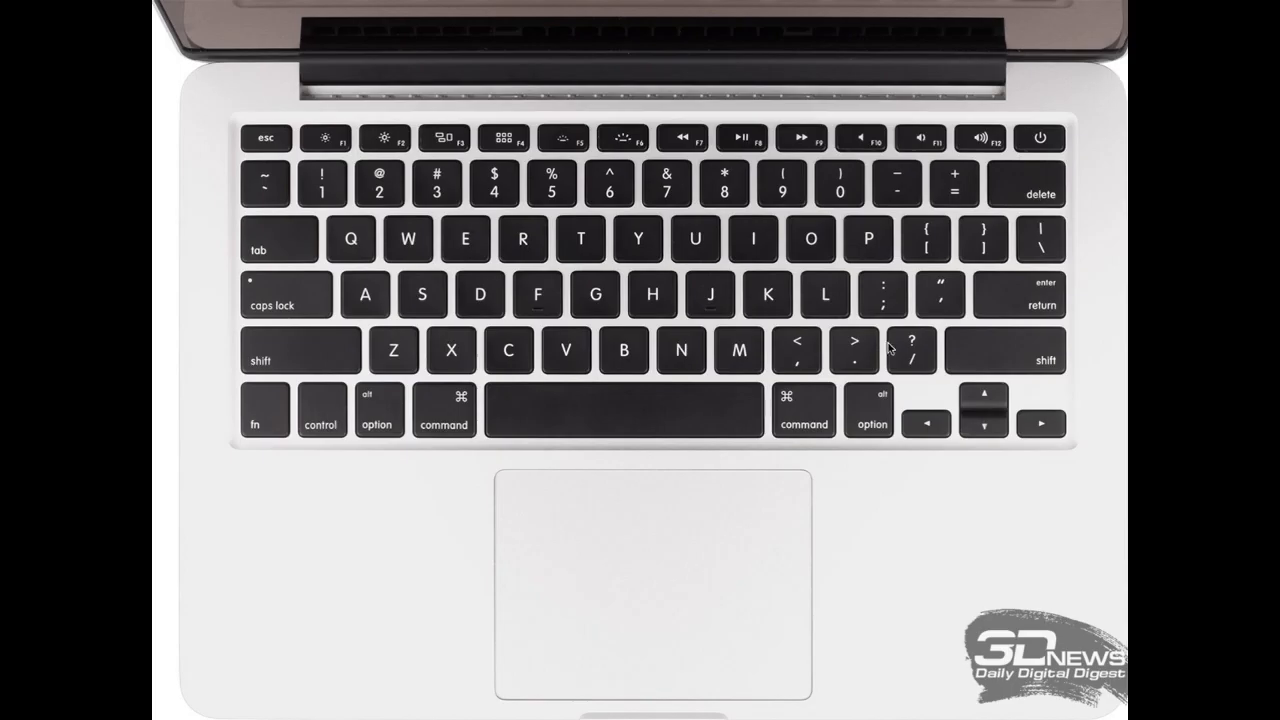
pyautogui.moveTo(288, 290)
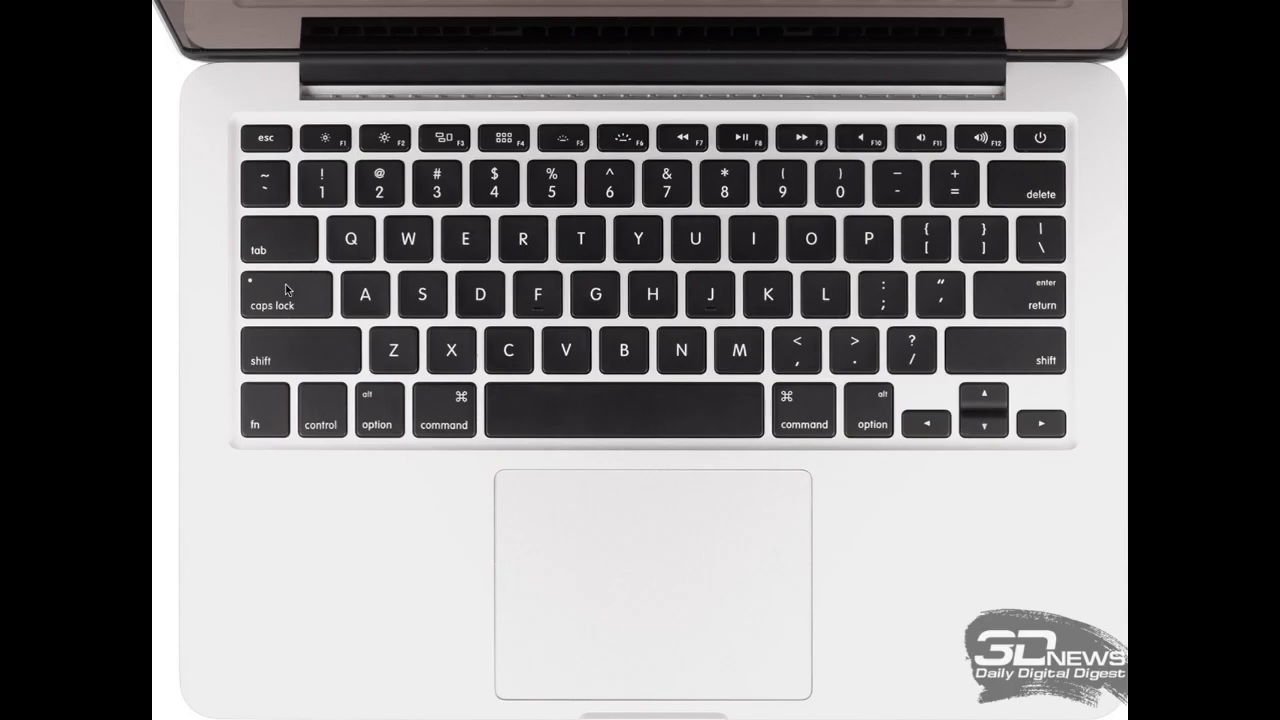
pyautogui.moveTo(1045, 300)
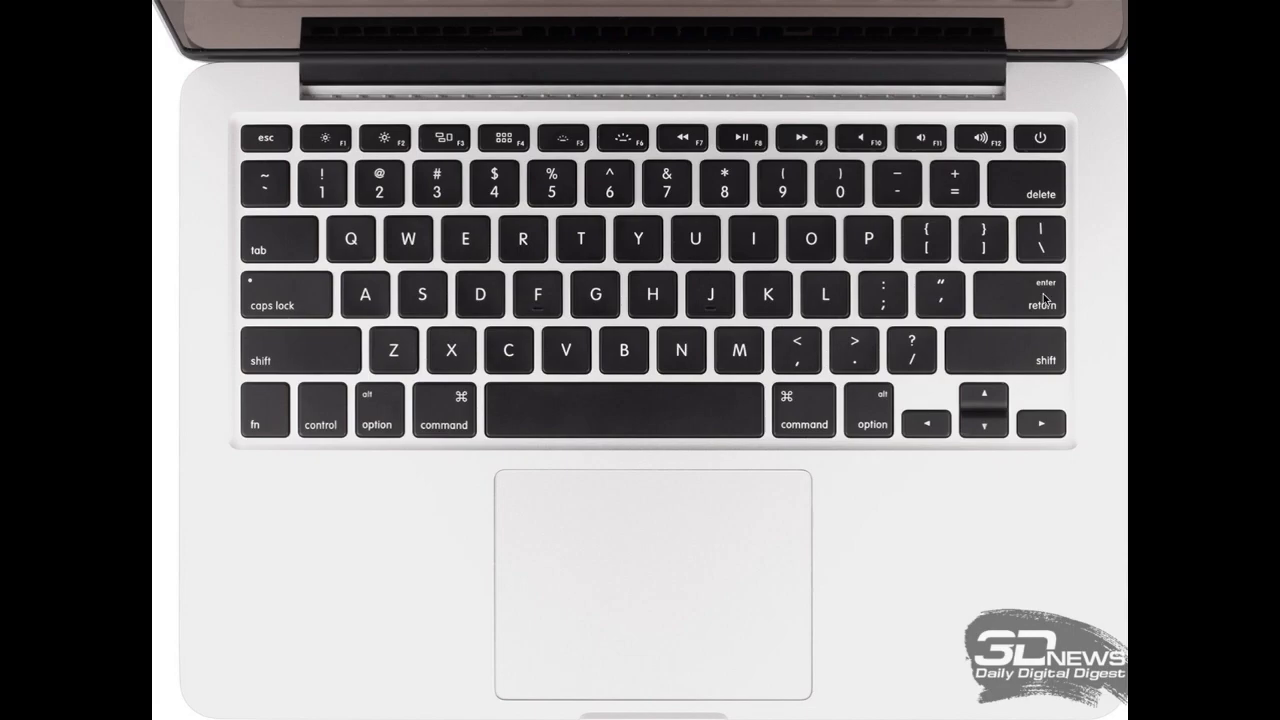
pyautogui.moveTo(540, 296)
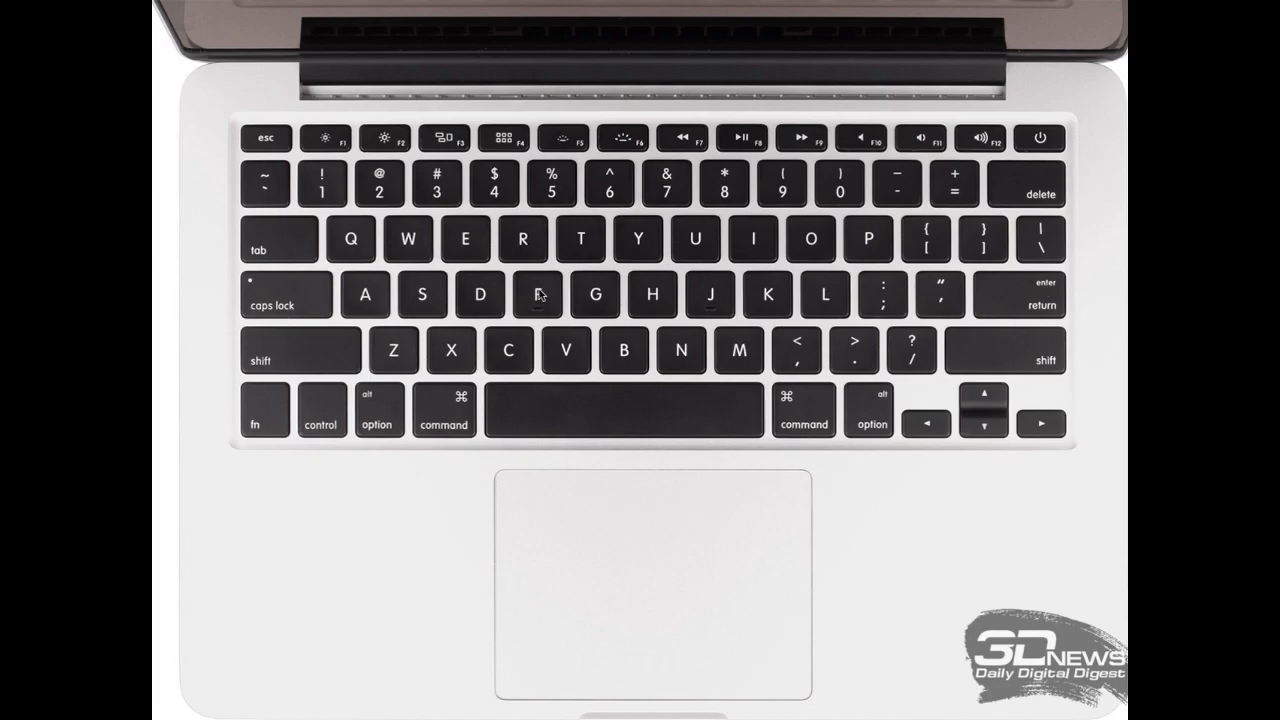
pyautogui.moveTo(681, 288)
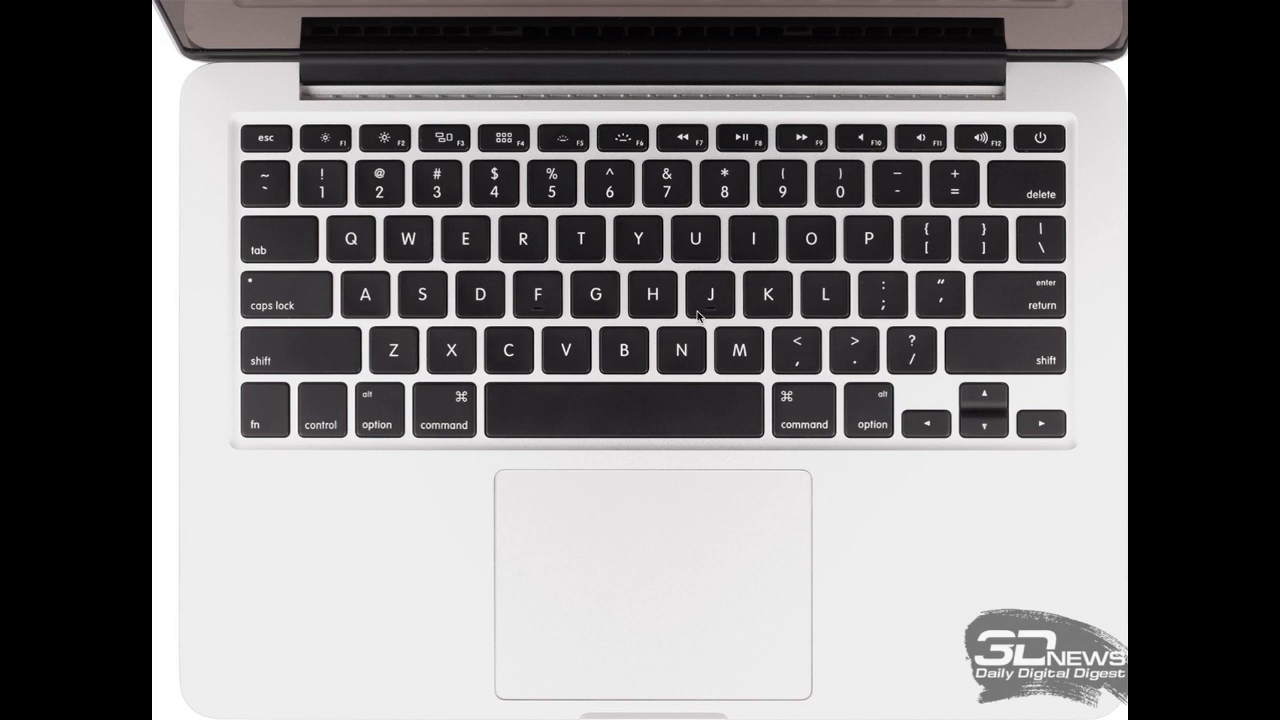
pyautogui.moveTo(447, 420)
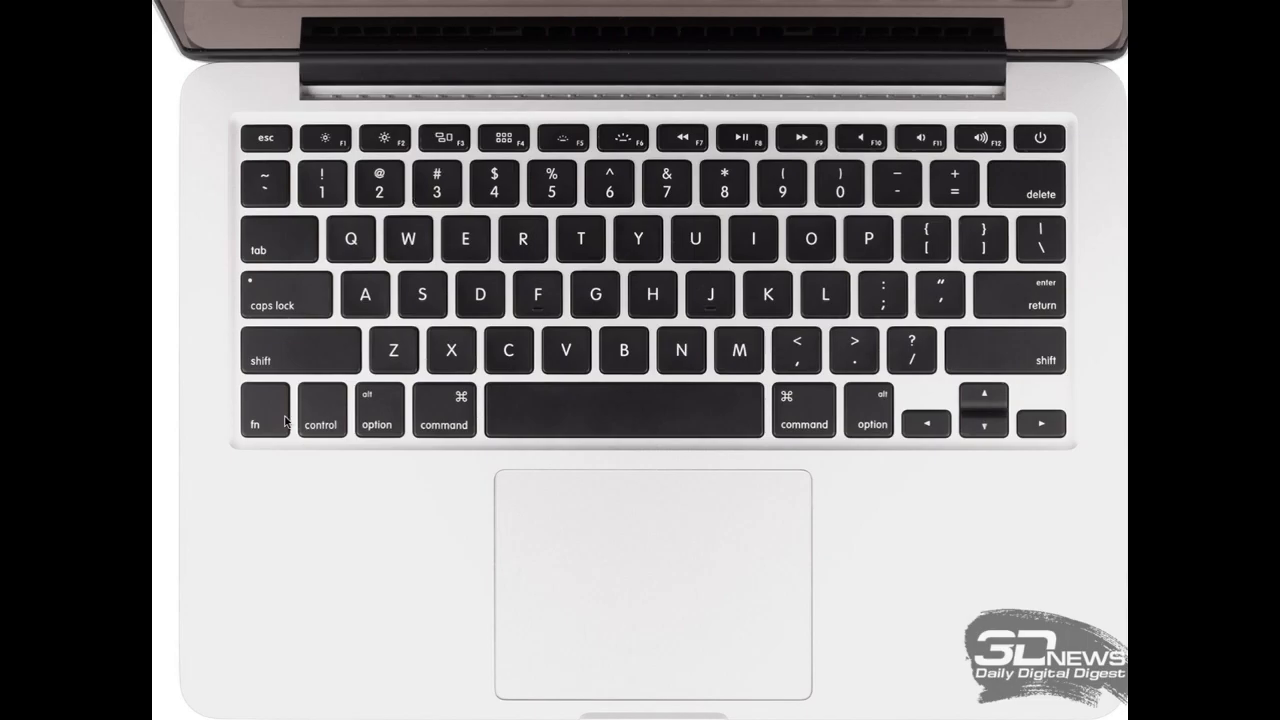
pyautogui.moveTo(1053, 180)
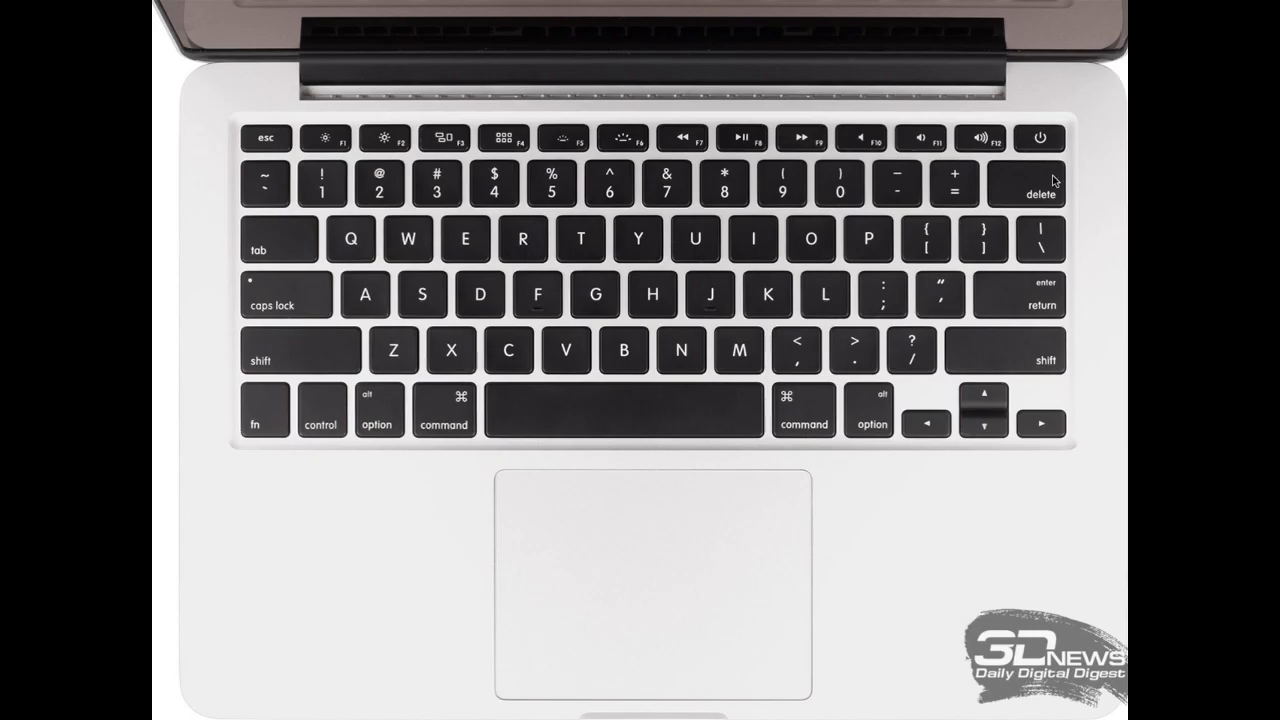
pyautogui.moveTo(275, 397)
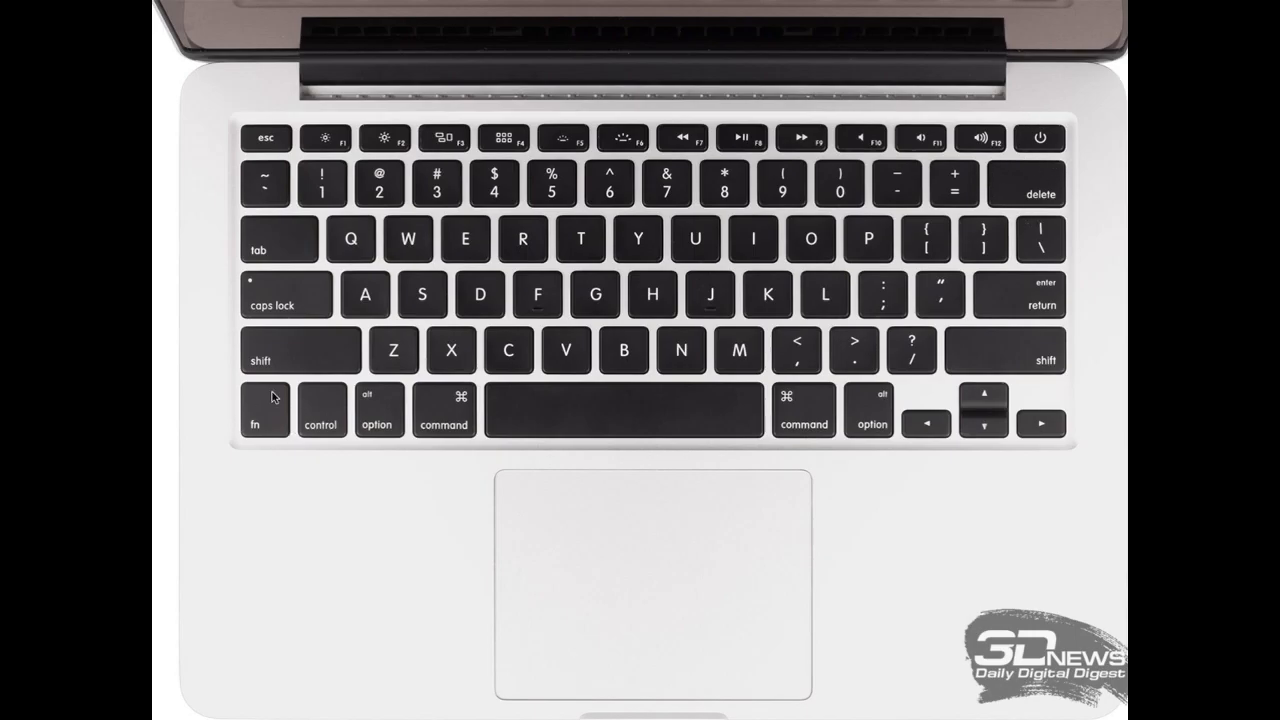
pyautogui.moveTo(278, 427)
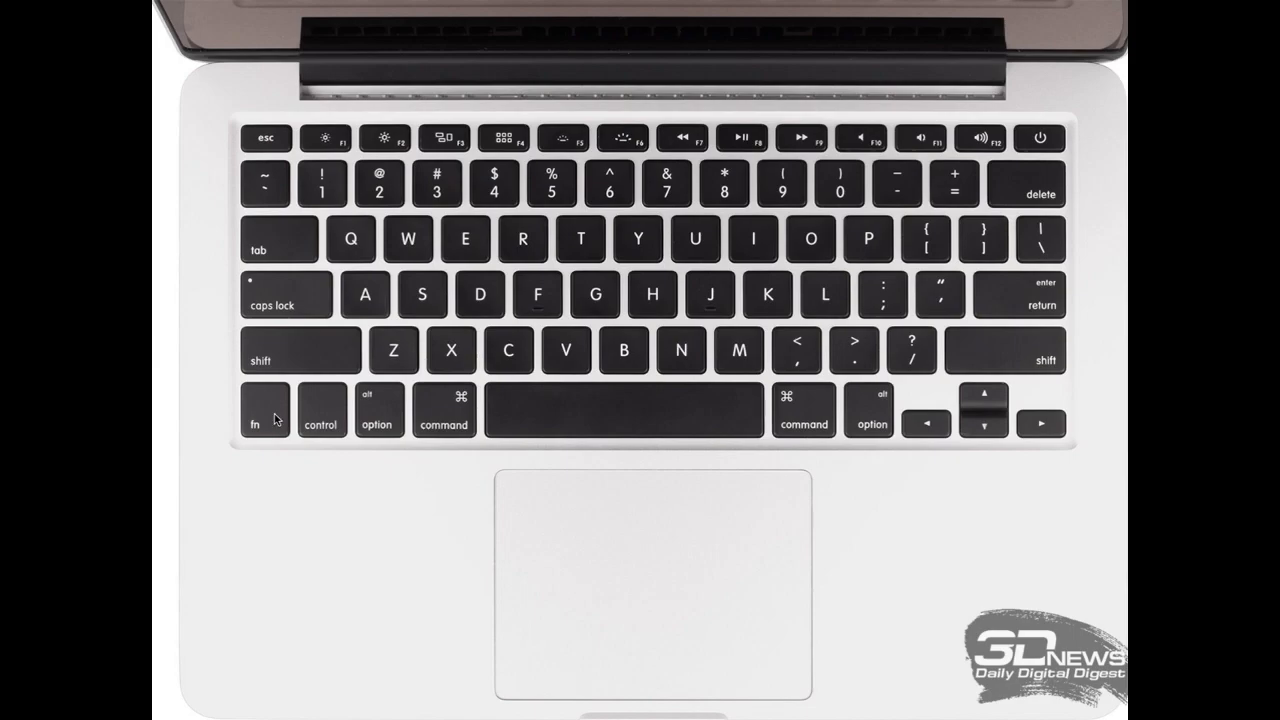
pyautogui.moveTo(562, 150)
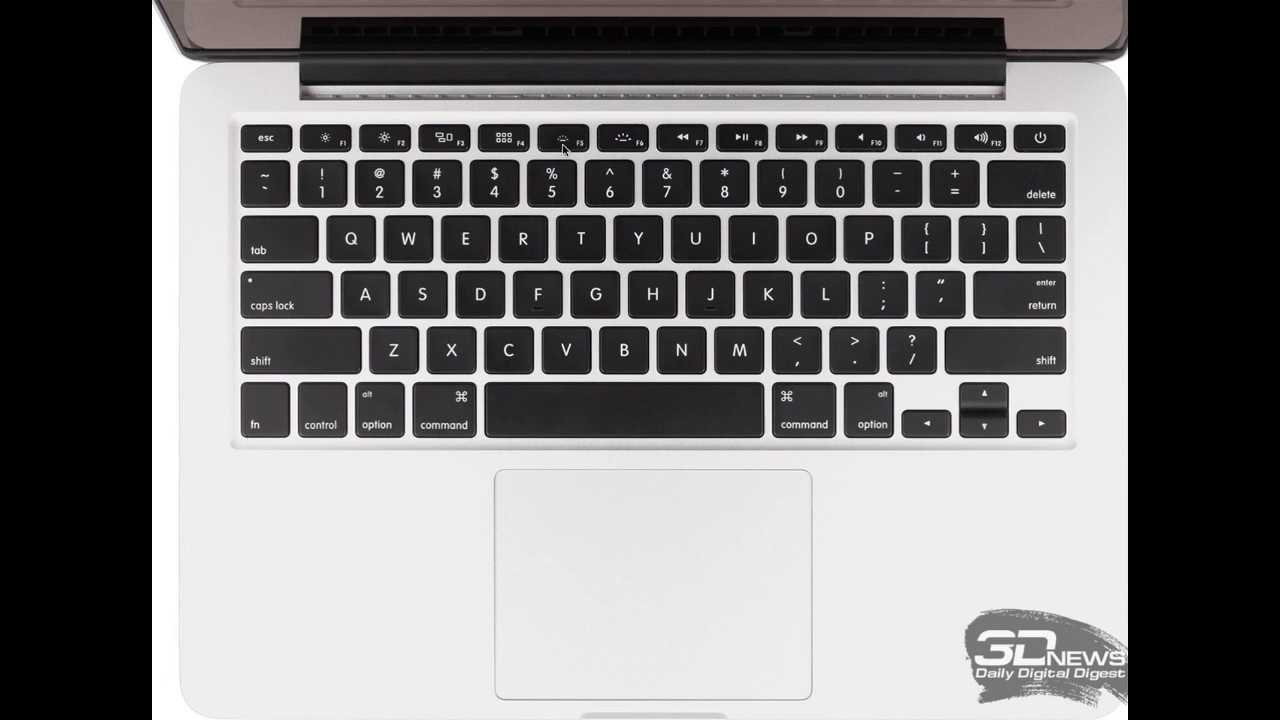